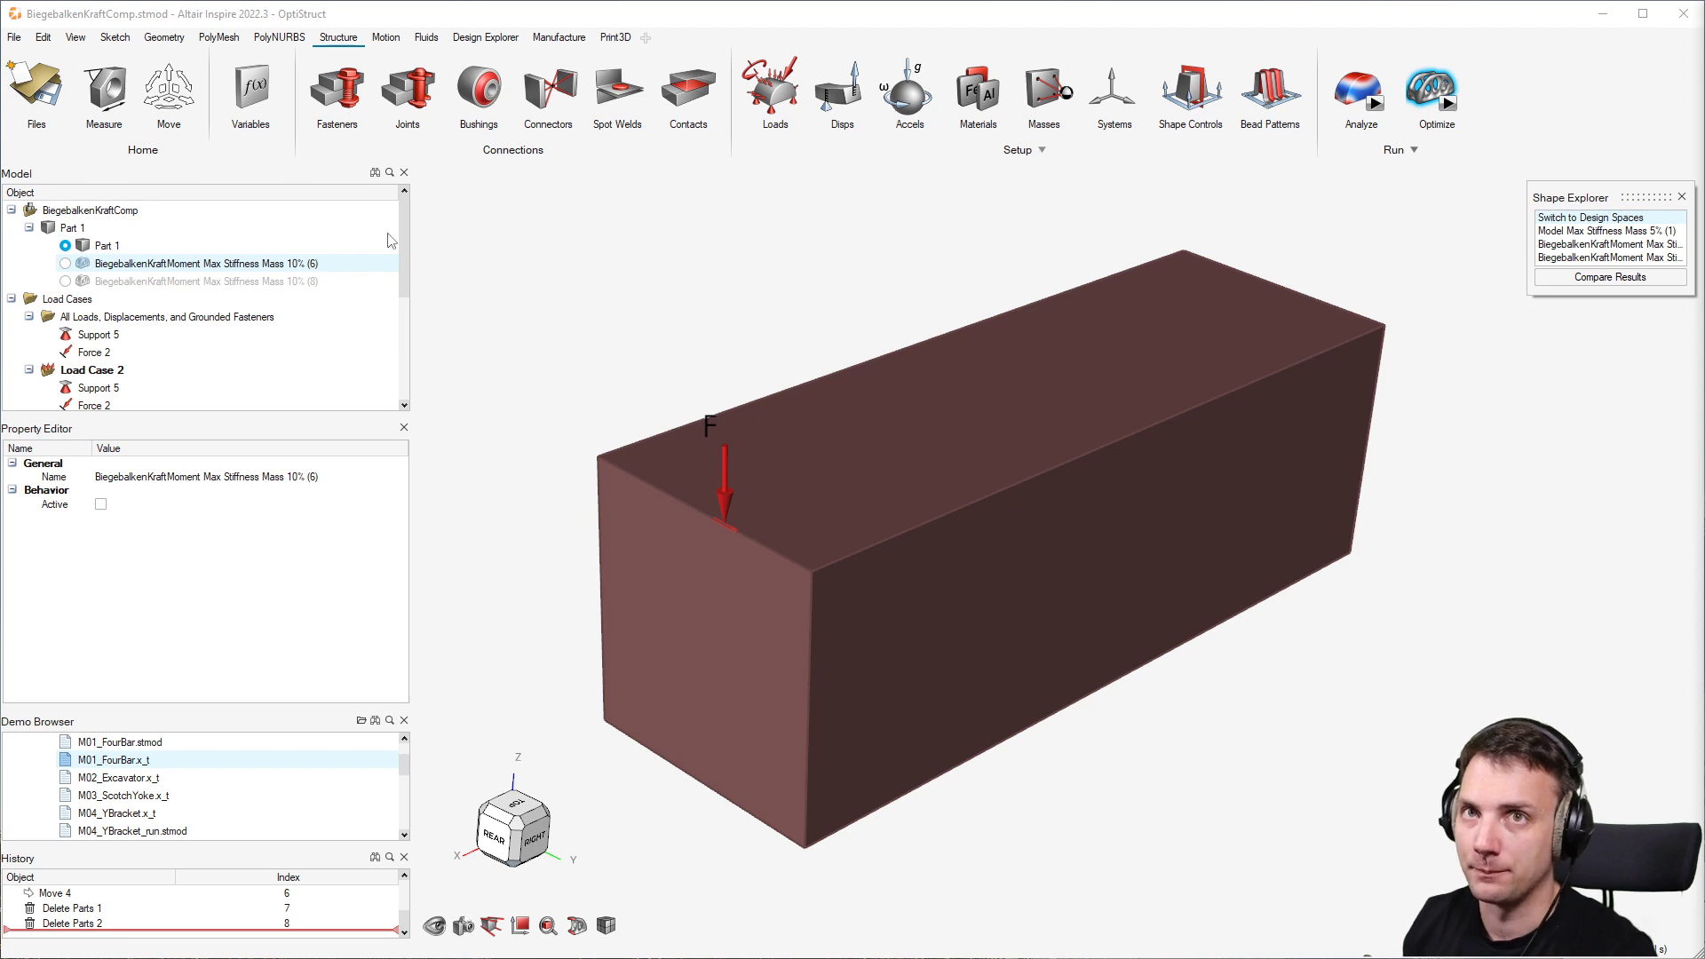
- Display the first Max Stiffness Mass 10% result, then switch to the (8) result
left_click(201, 263)
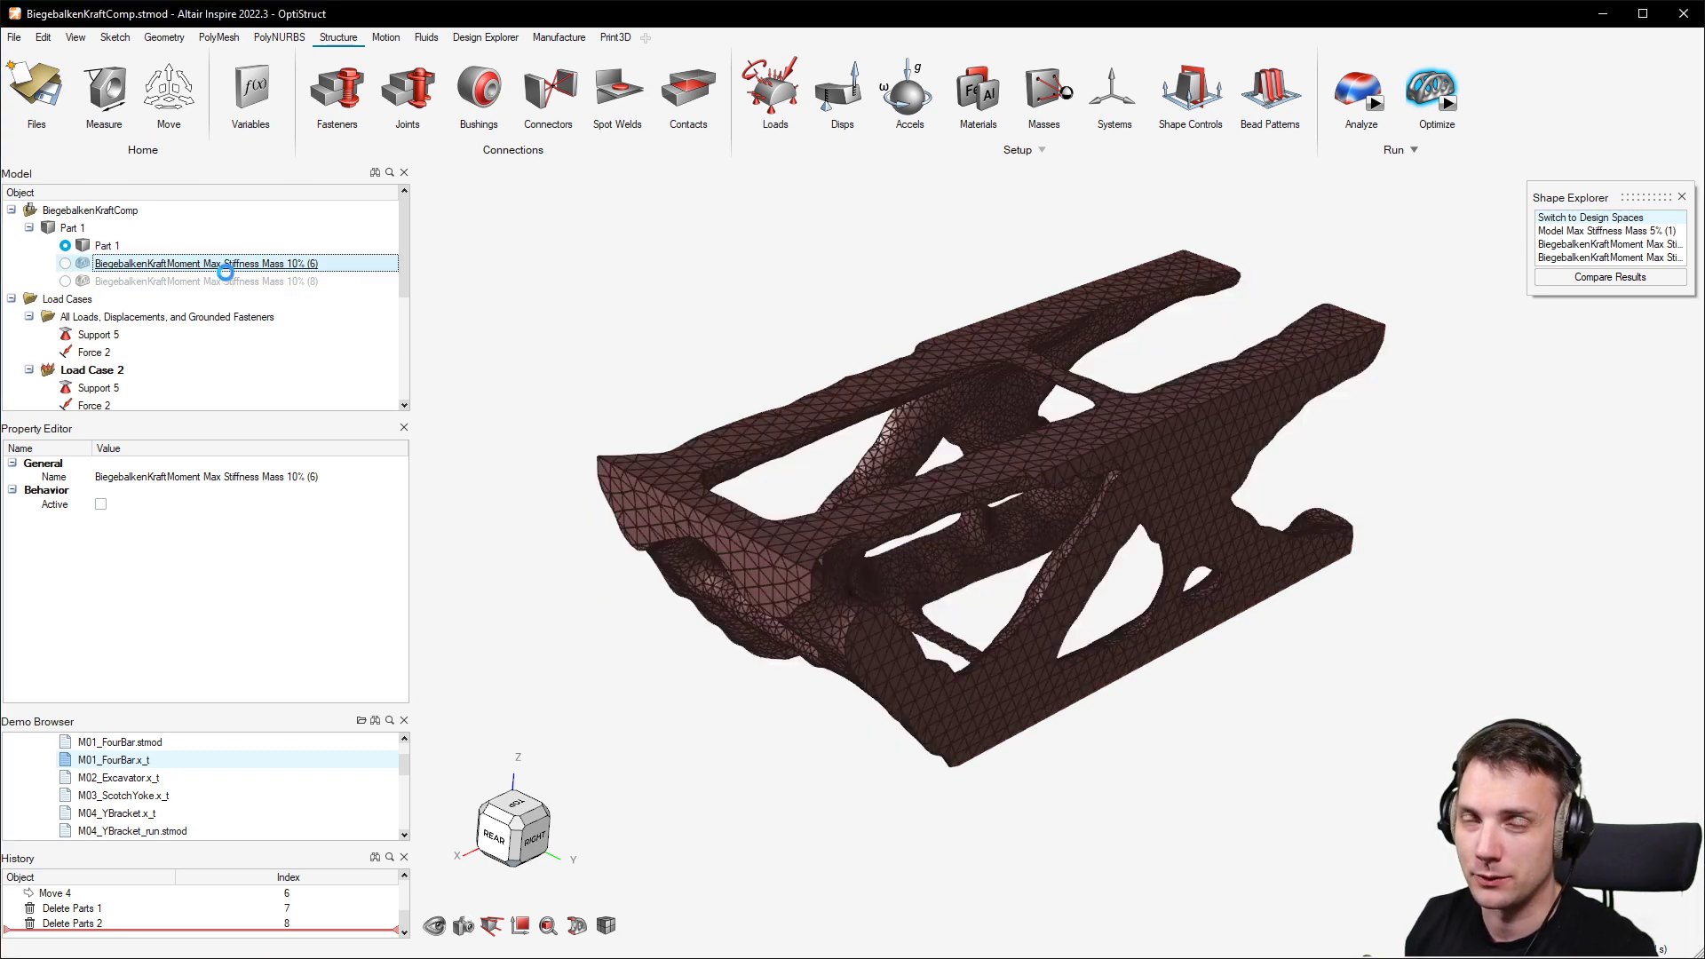
left_click(65, 262)
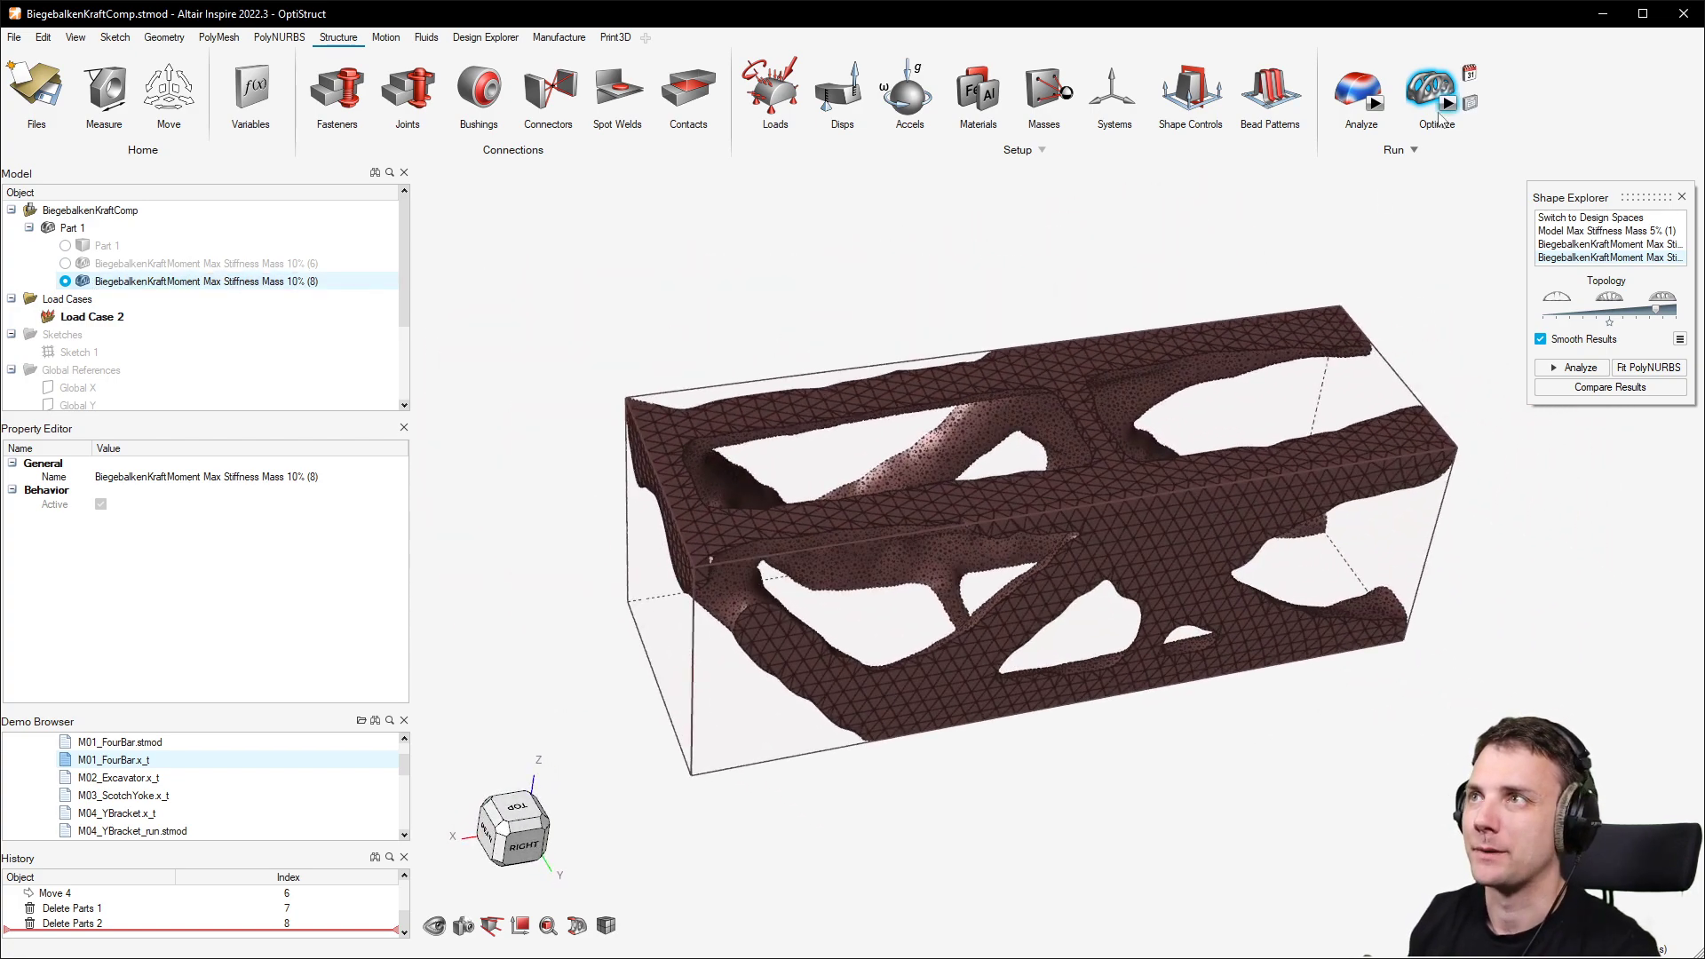
- Open the Run Optimization dialog showing topology, maximize stiffness and 10% mass target
left_click(1436, 93)
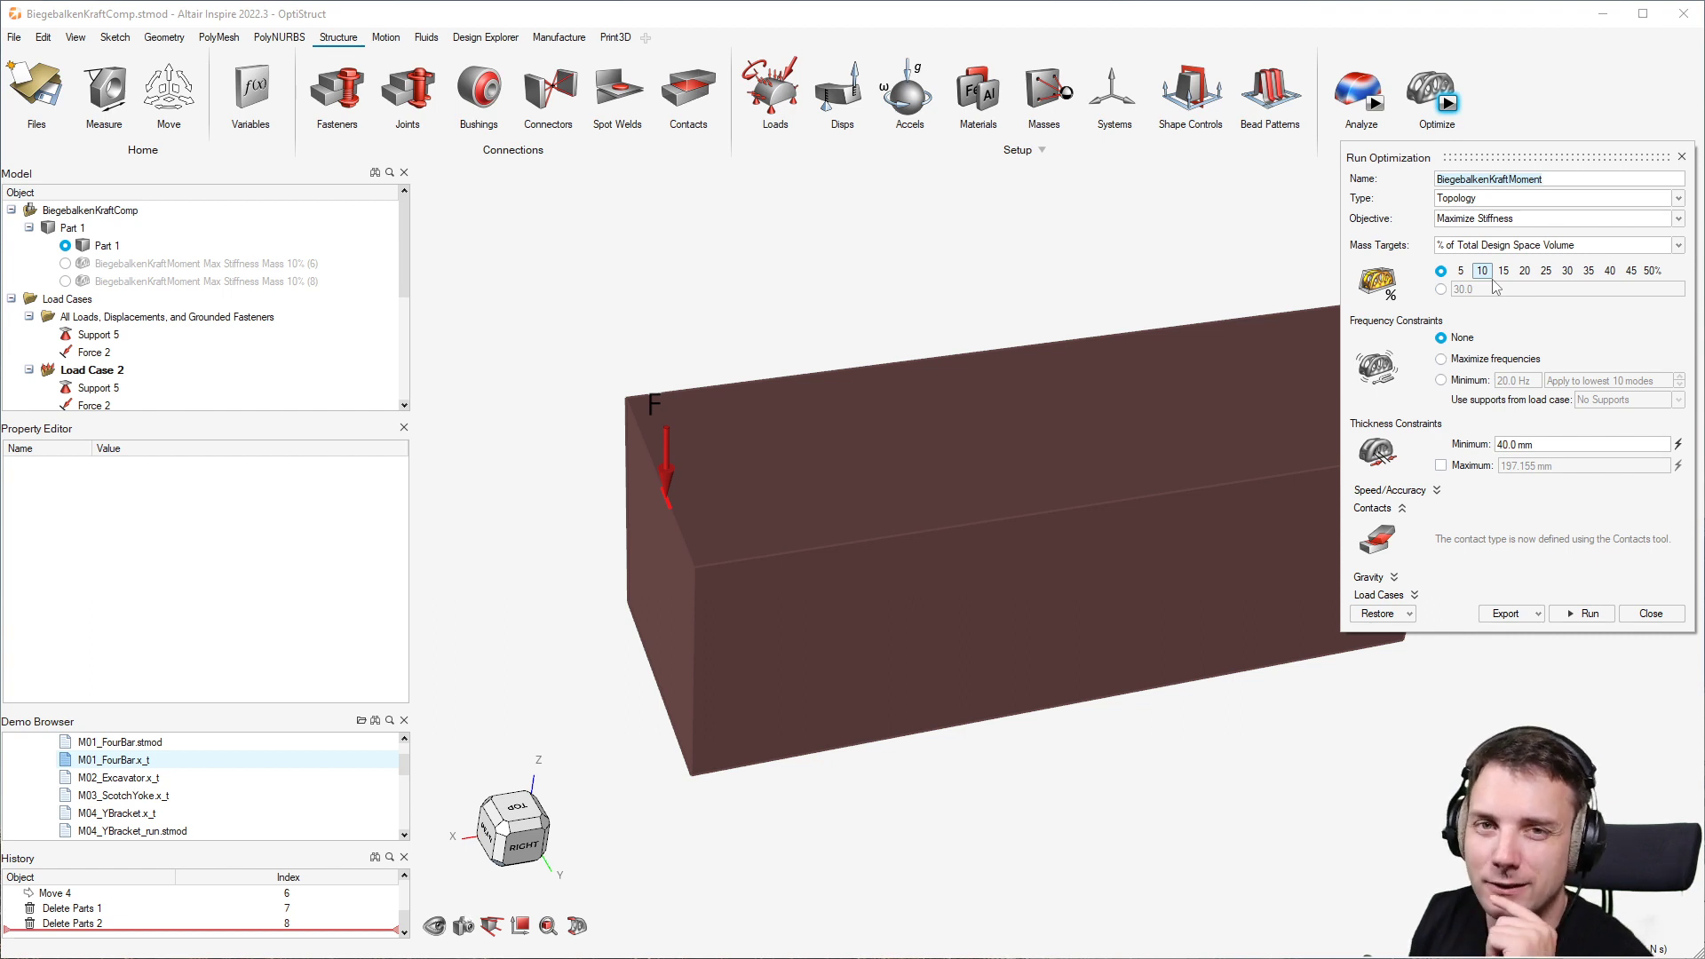
- List the objective options: maximize stiffness, maximize frequency and minimize mass
left_click(1545, 179)
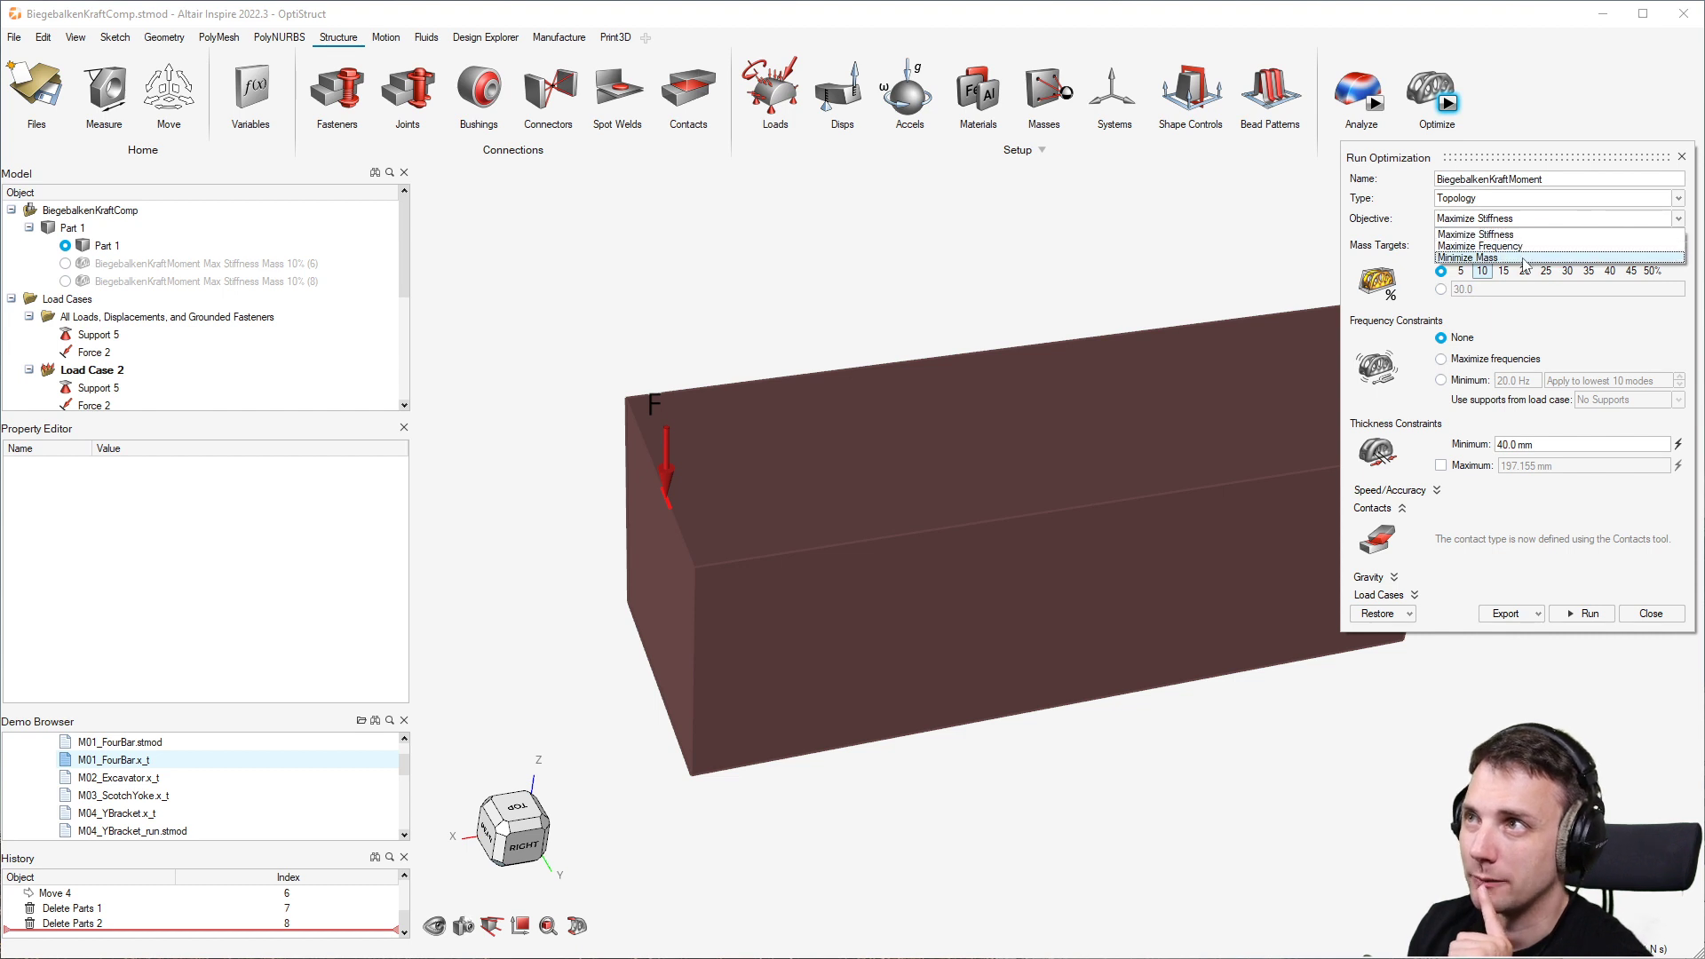
left_click(1471, 257)
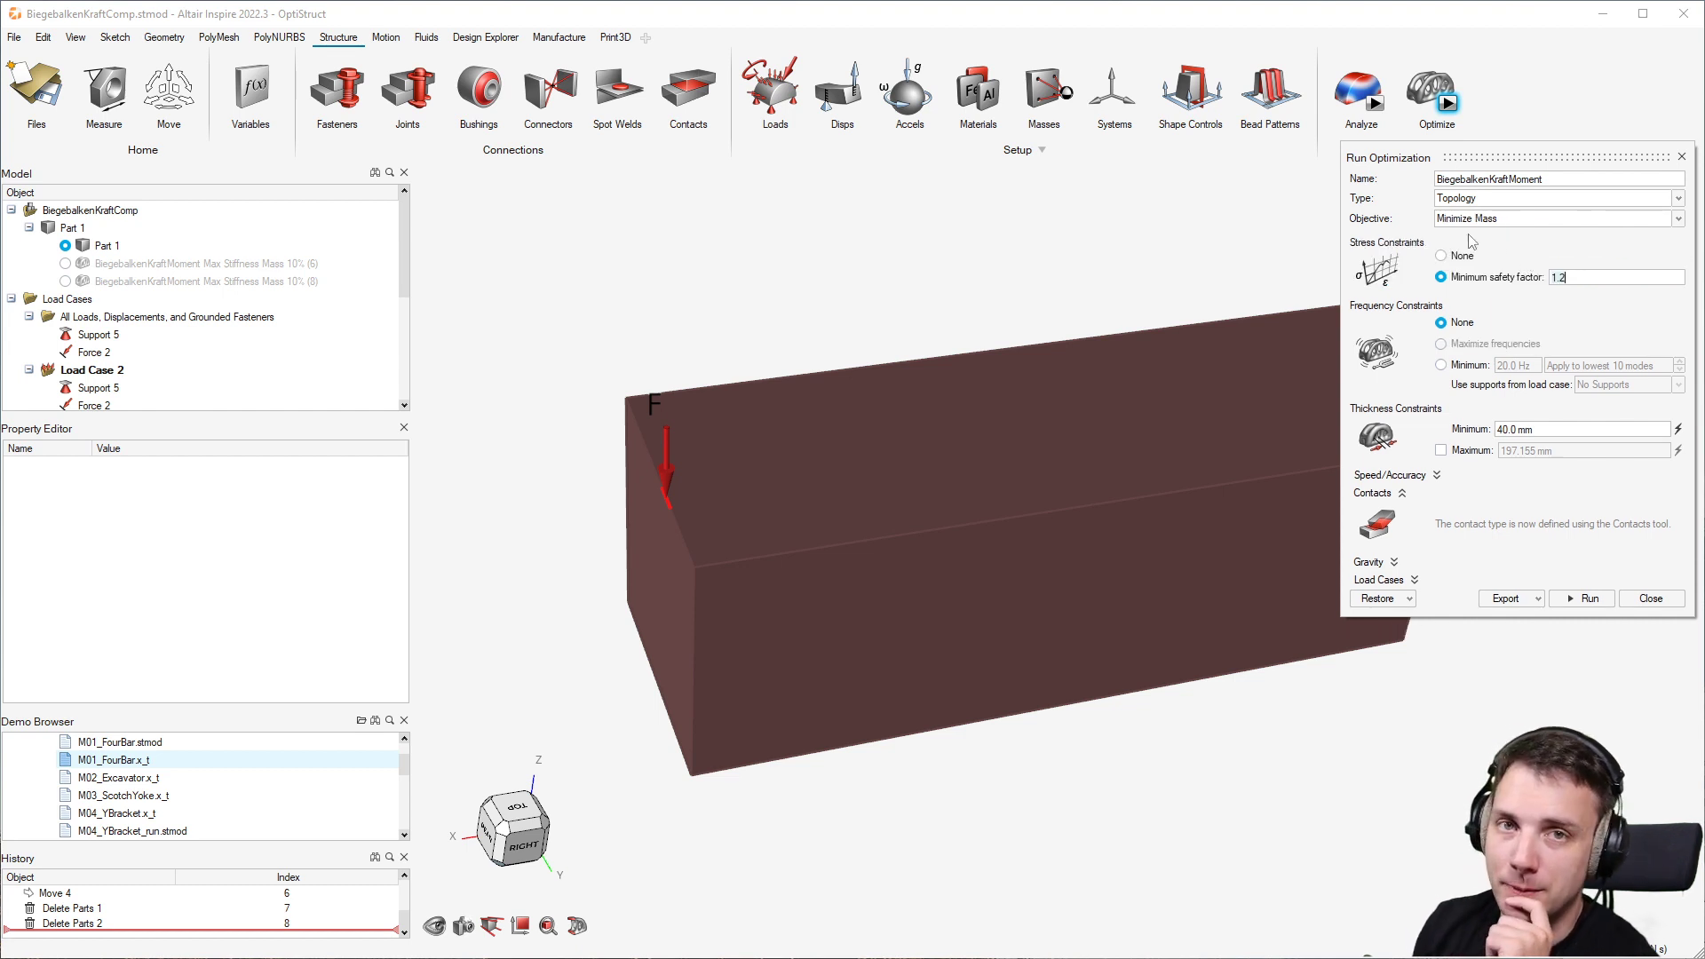
mouse_move(1302, 256)
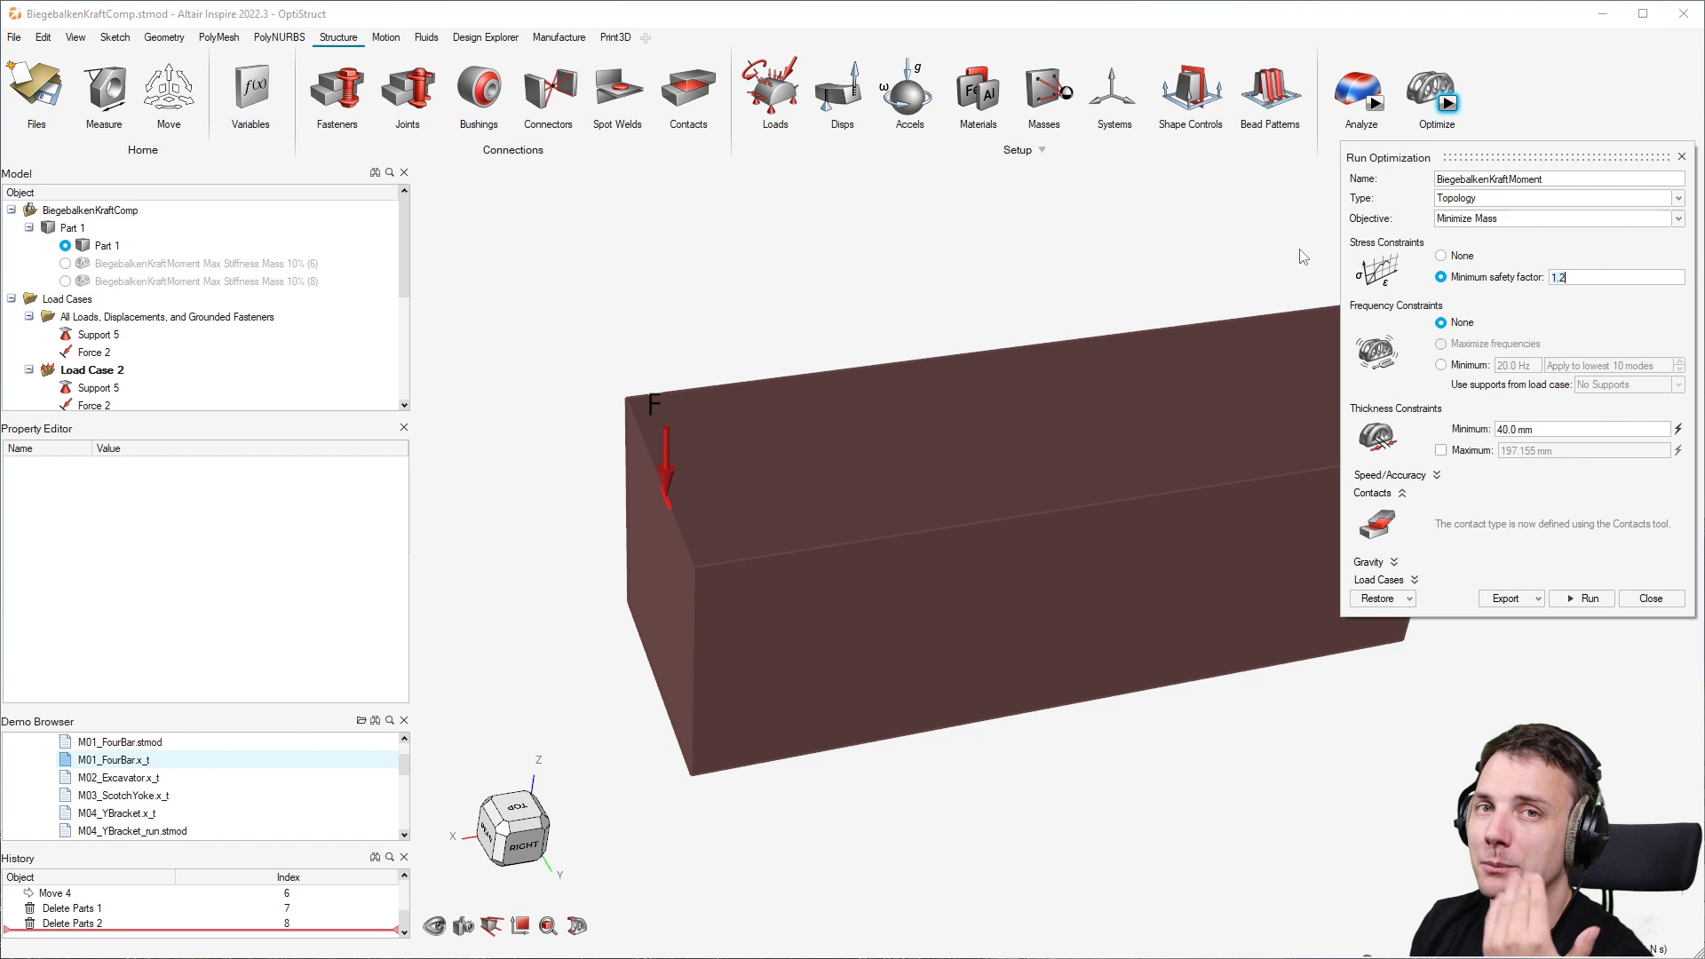
mouse_move(1635, 347)
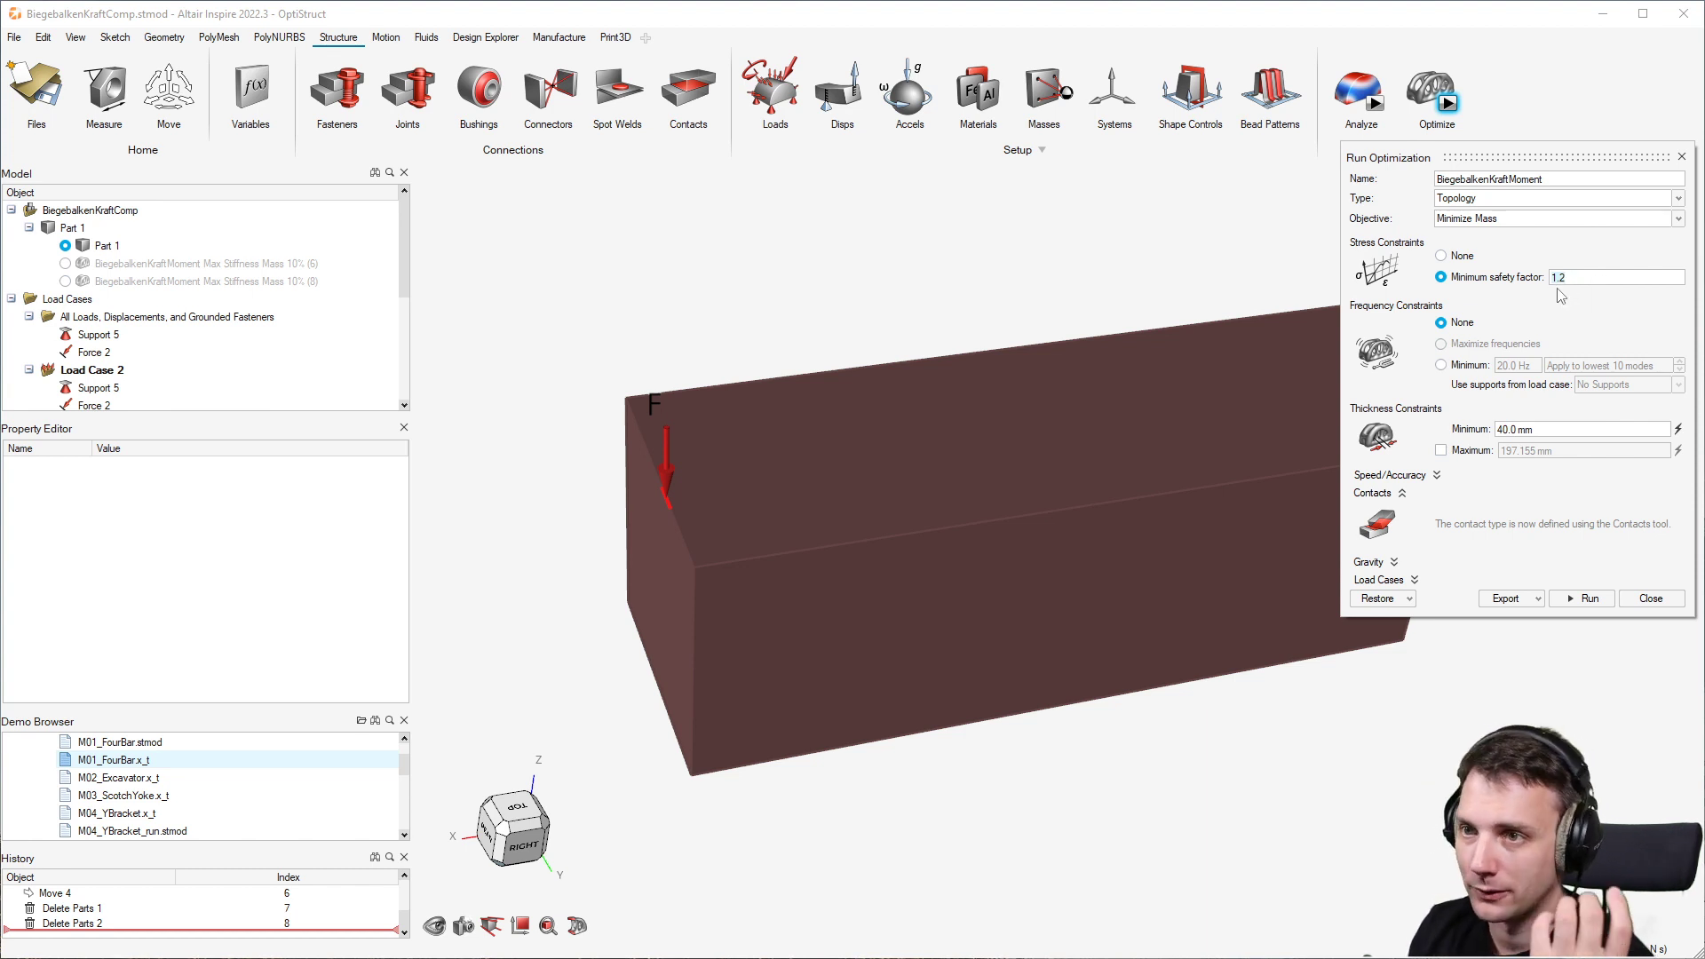
left_click(1557, 218)
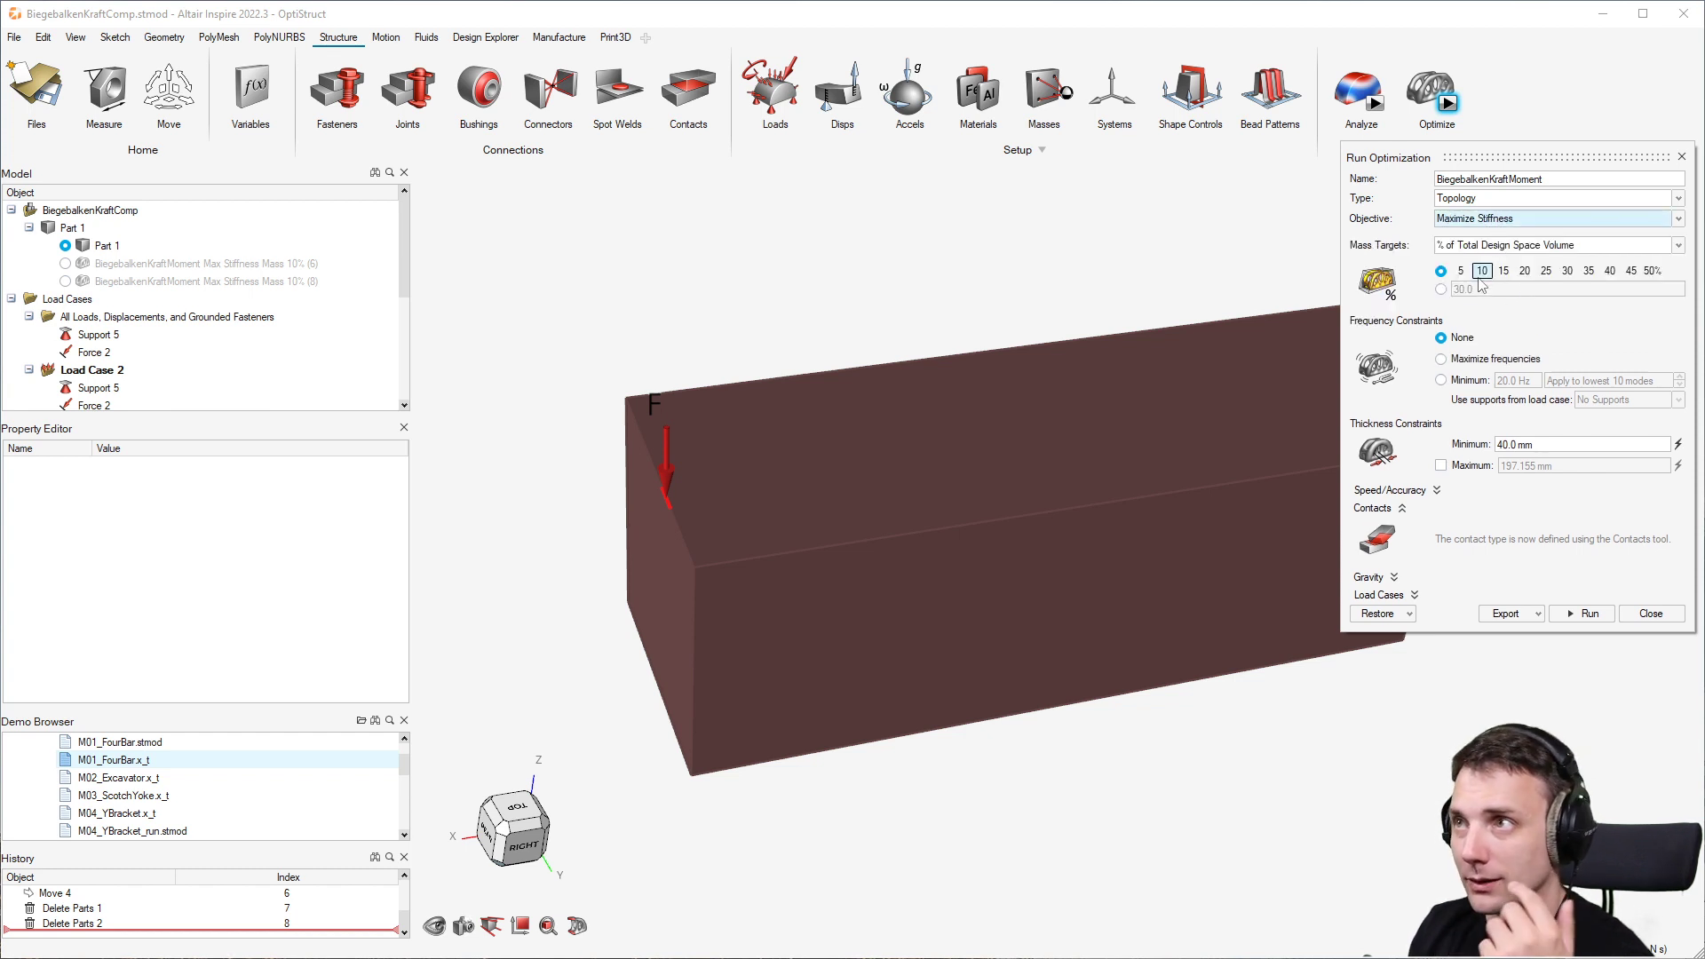
left_click(1460, 270)
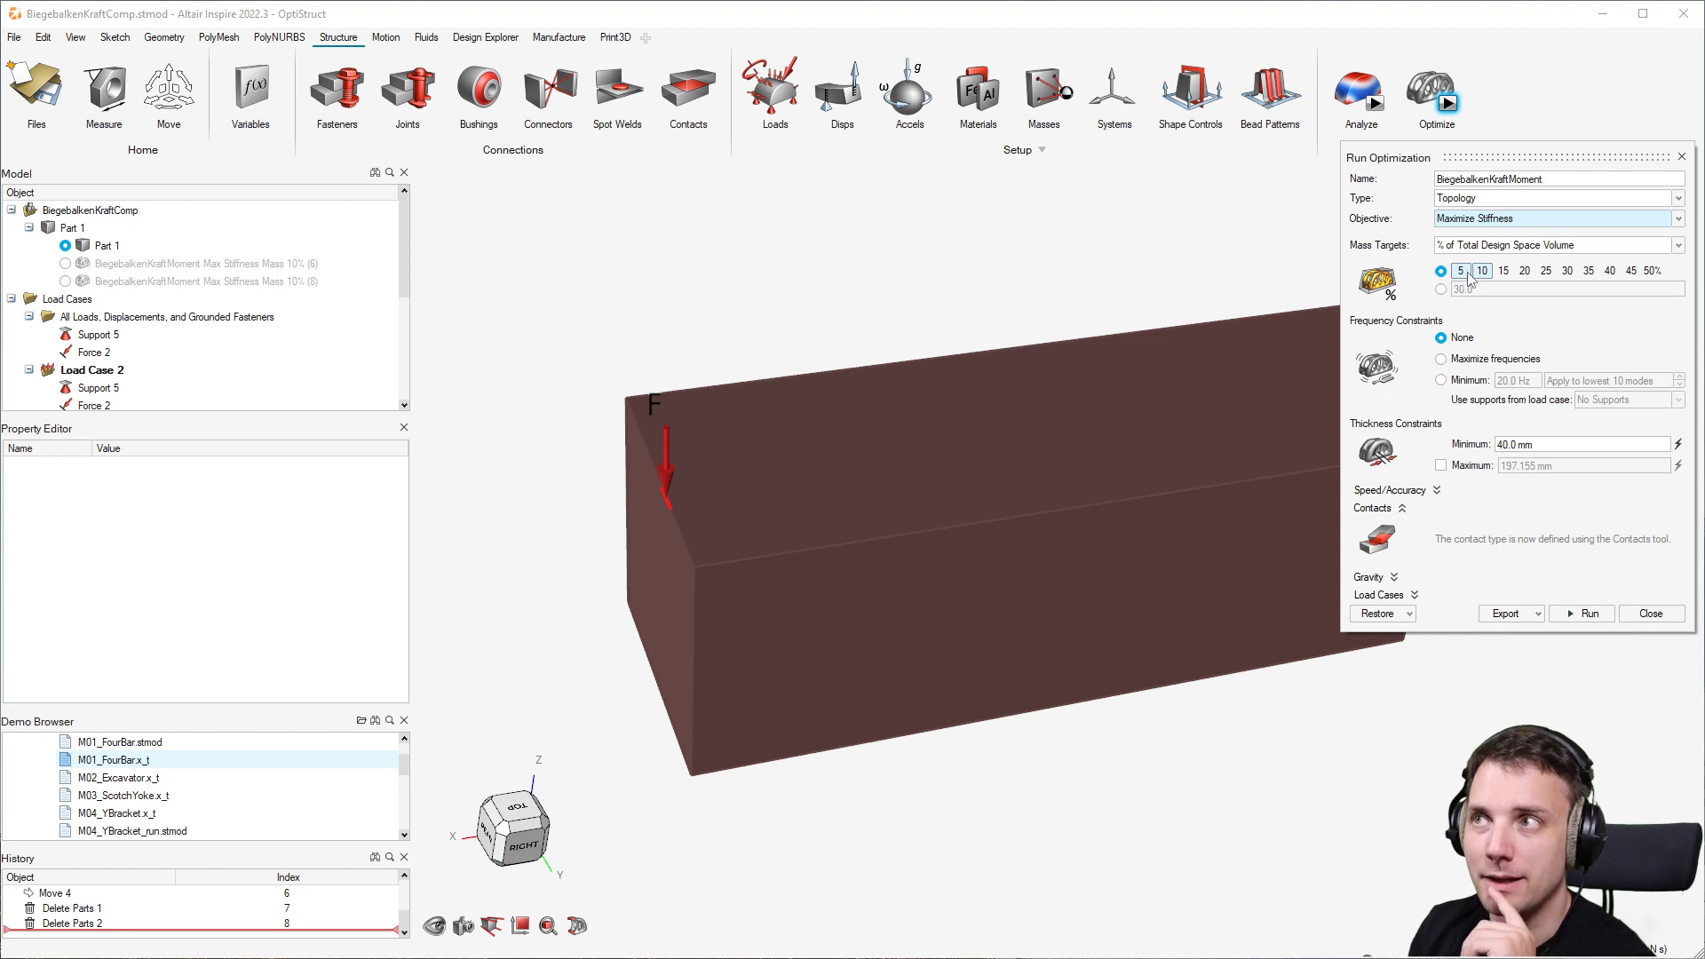
left_click(1482, 270)
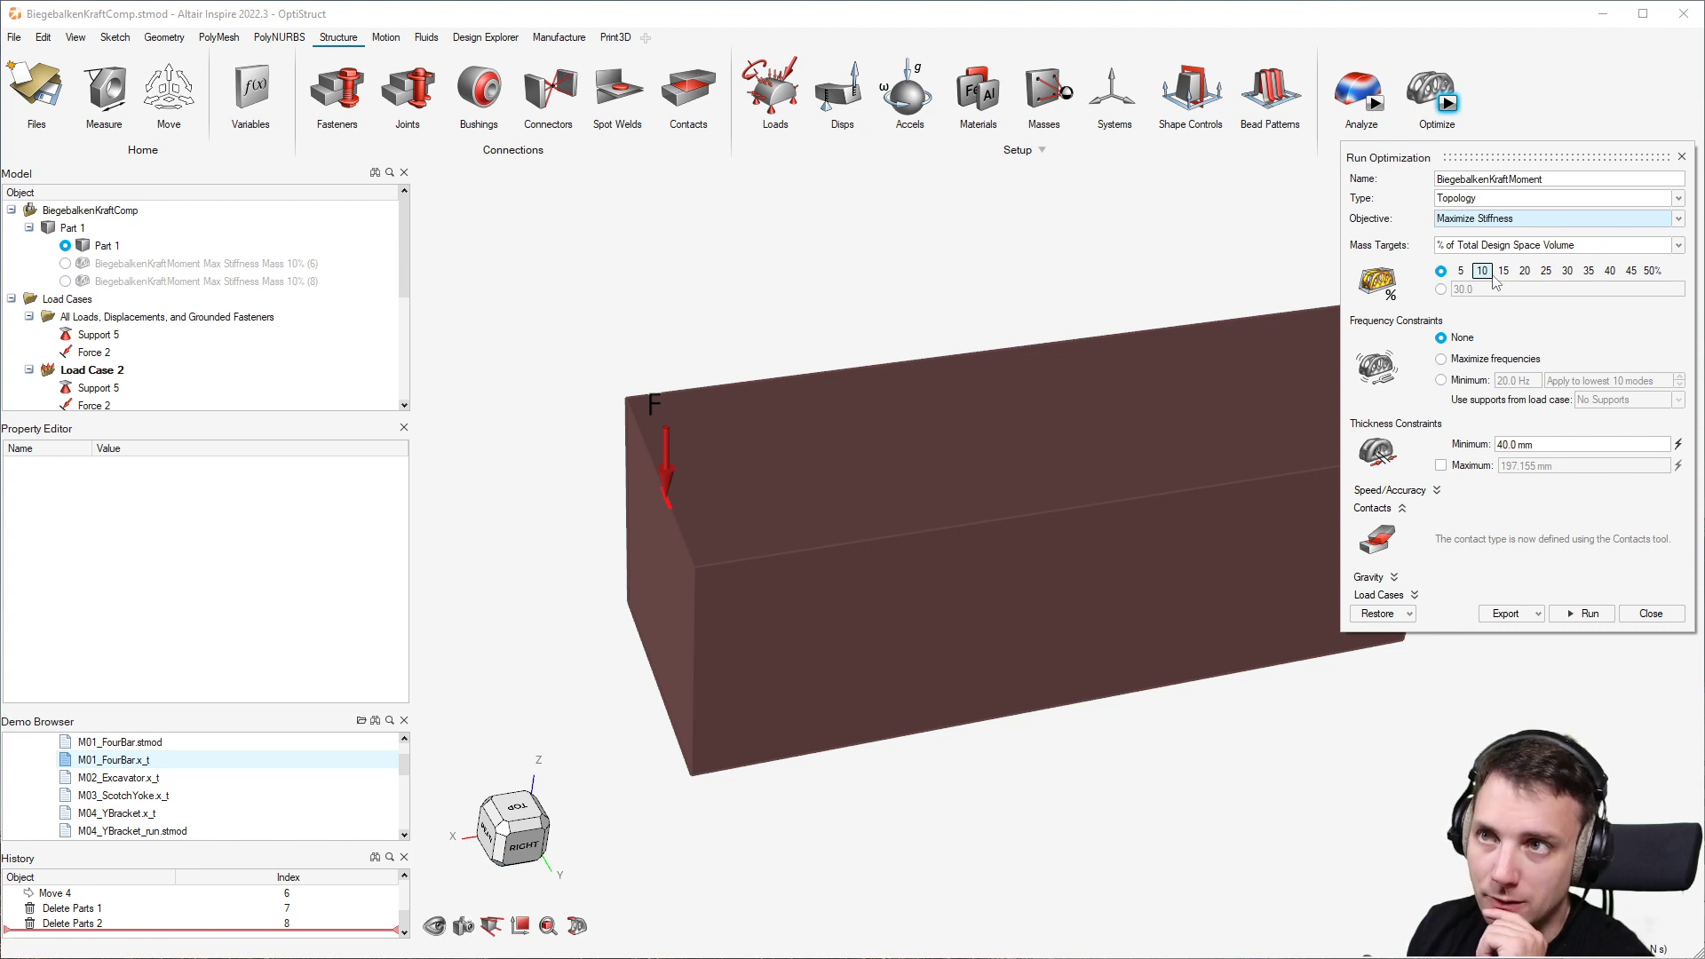
mouse_move(779, 508)
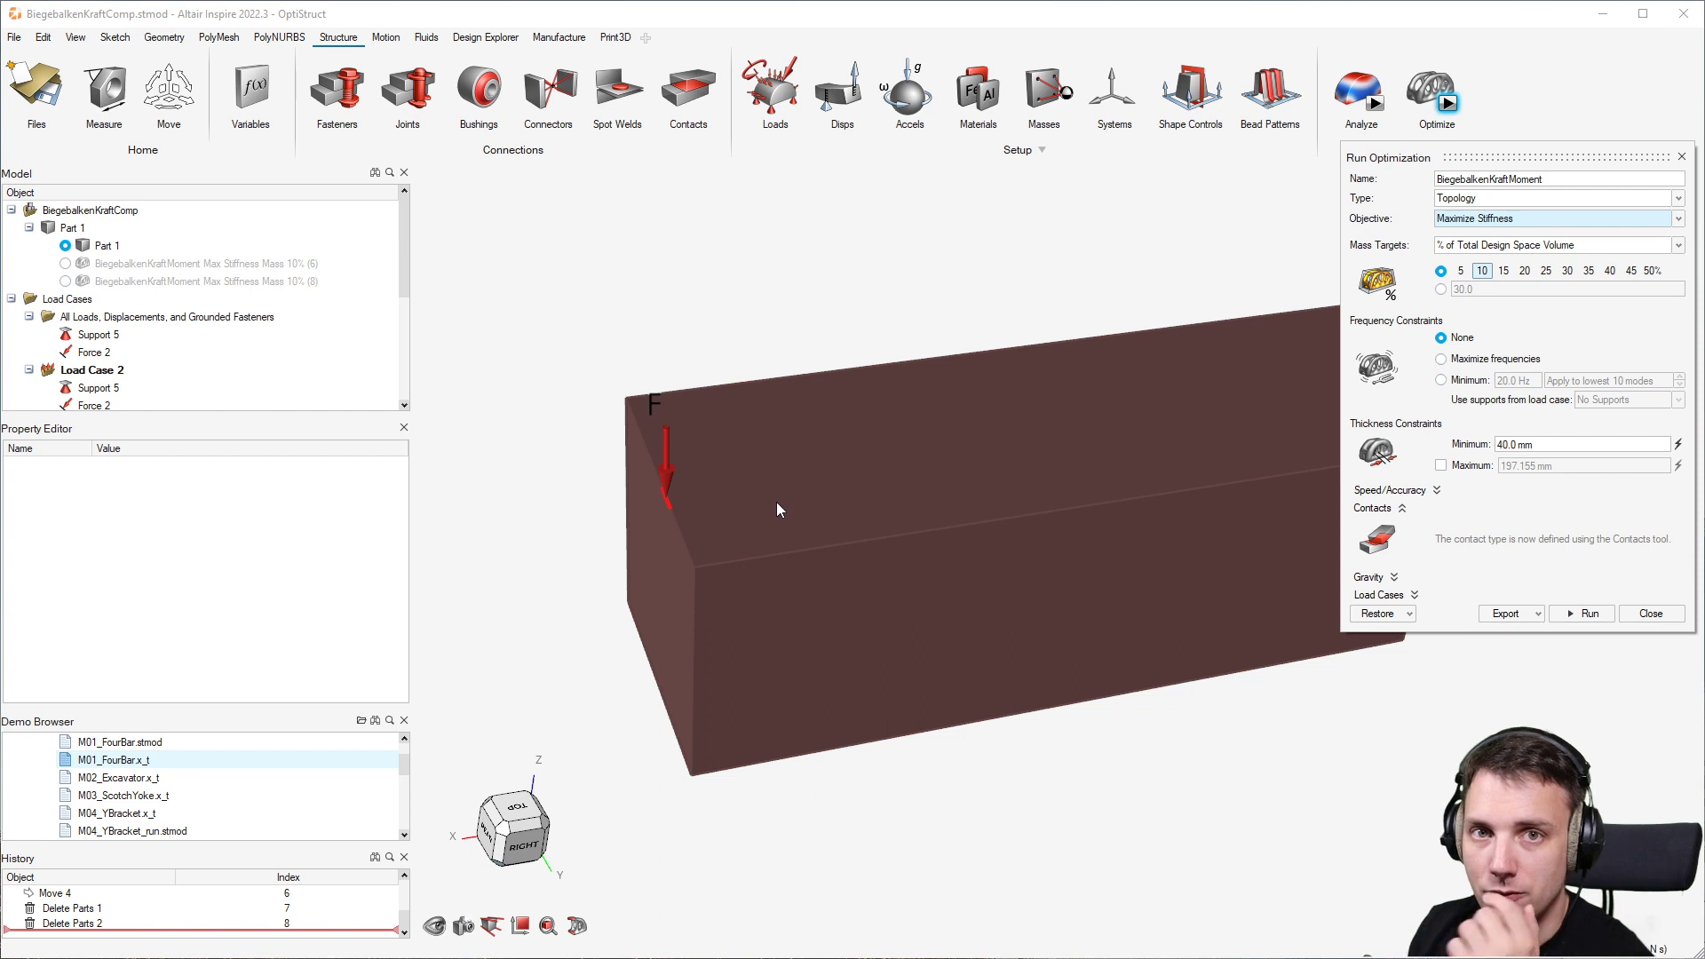
mouse_move(785, 509)
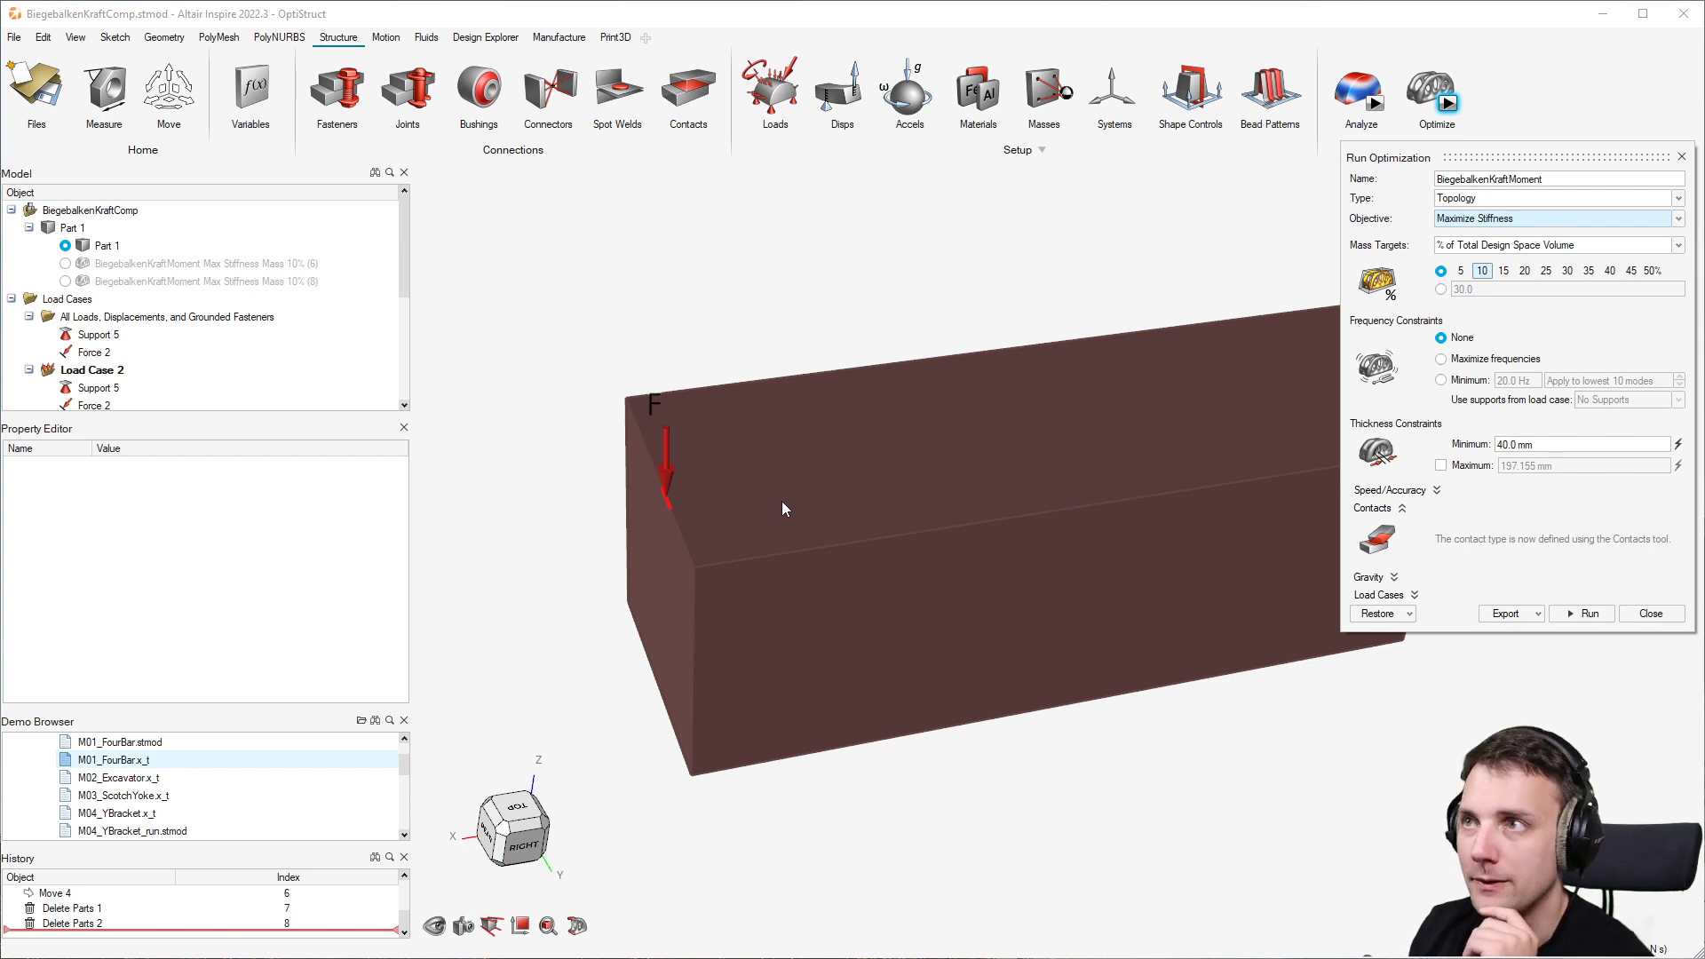
mouse_move(778, 519)
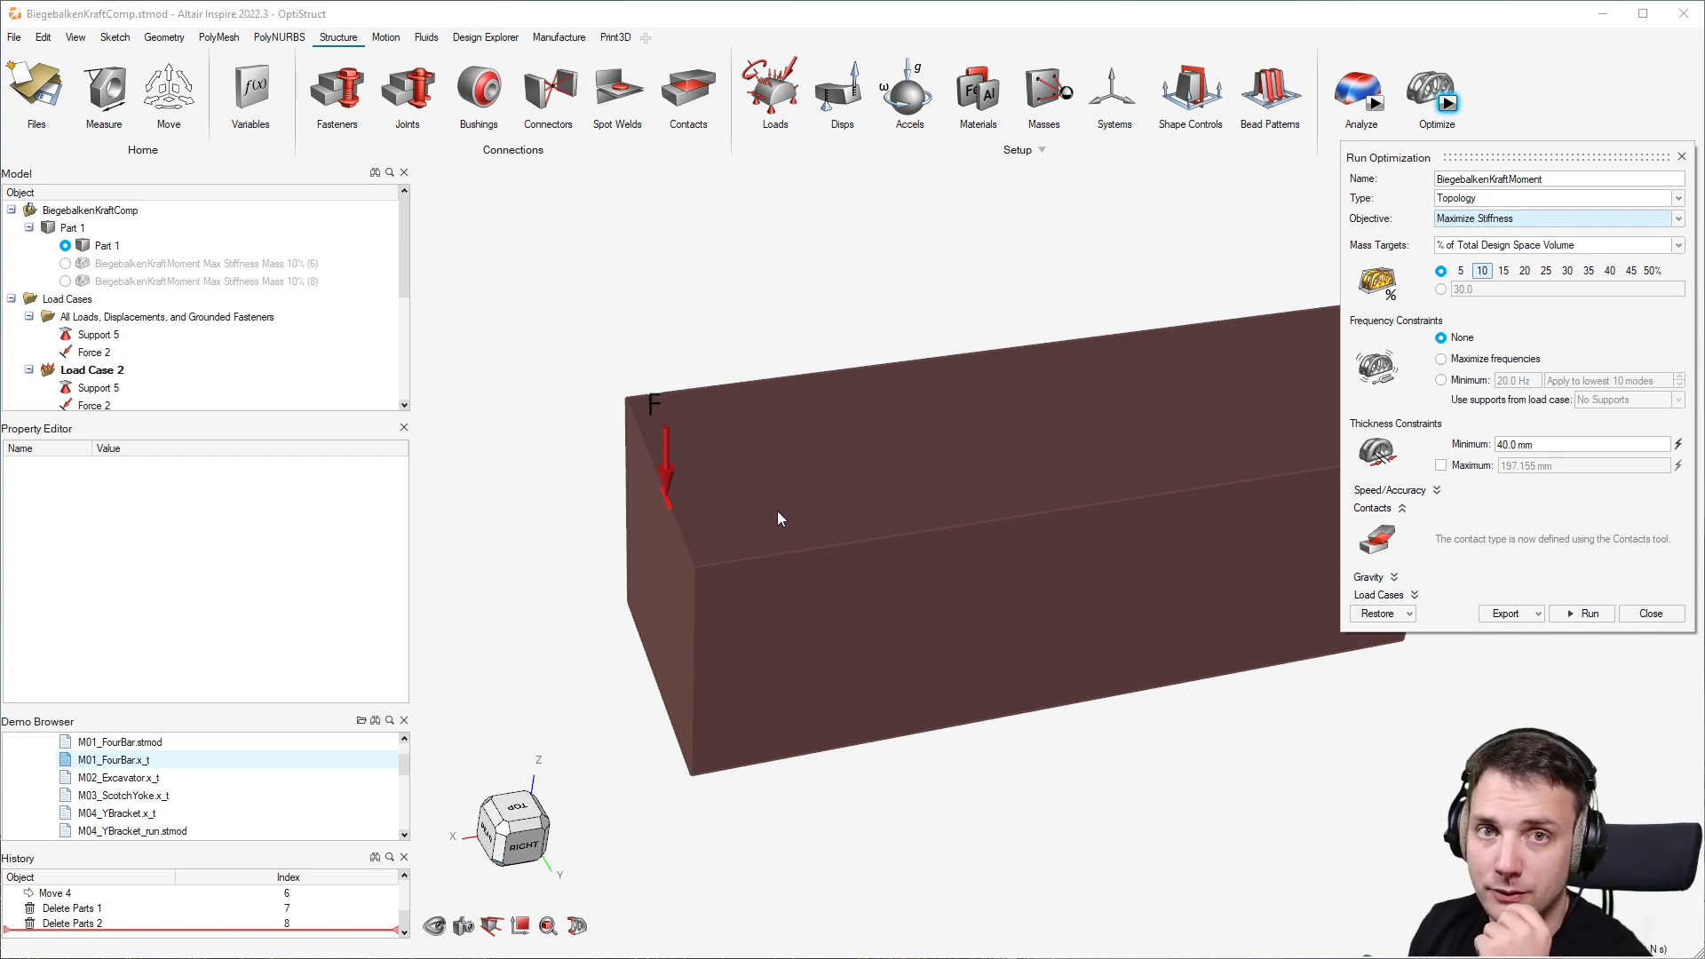
mouse_move(827, 517)
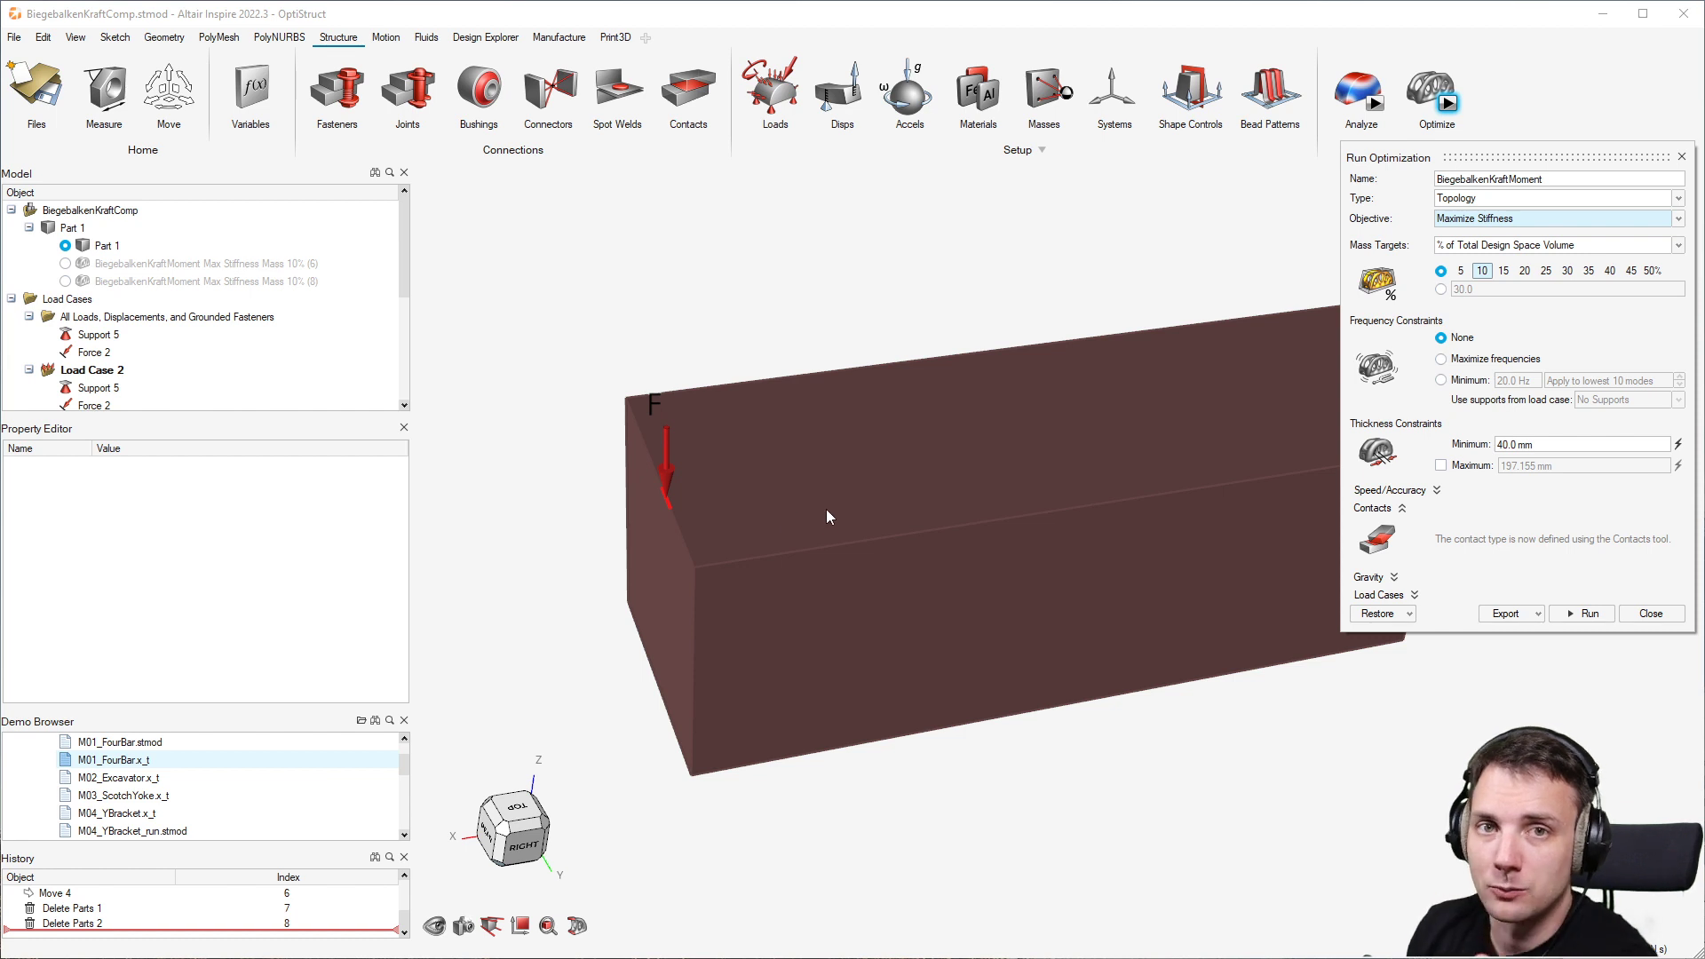